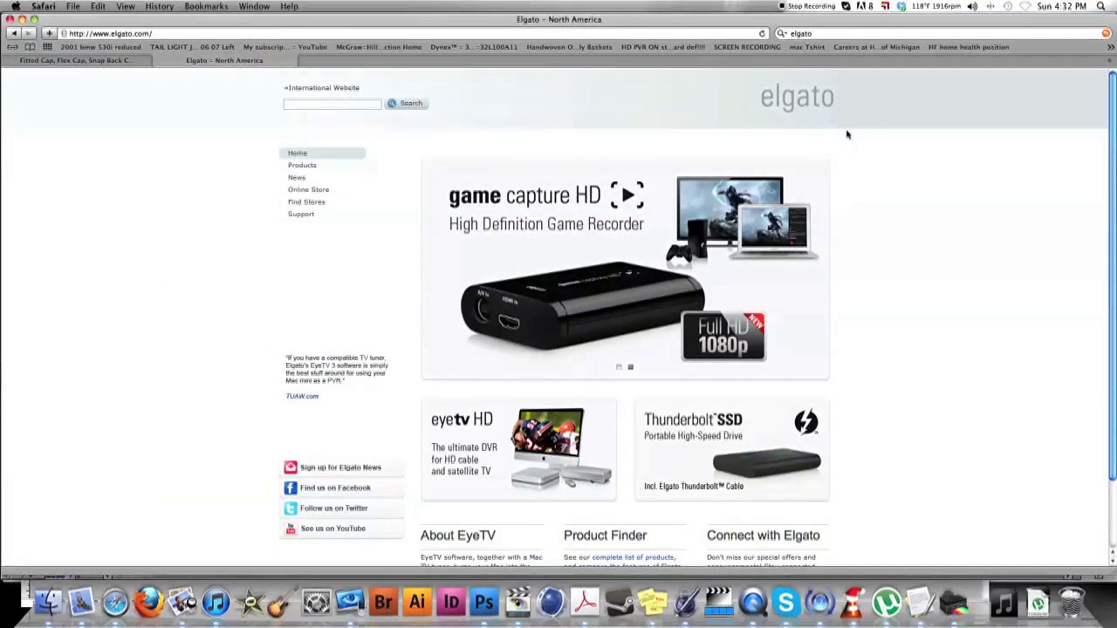
mouse_move(838, 134)
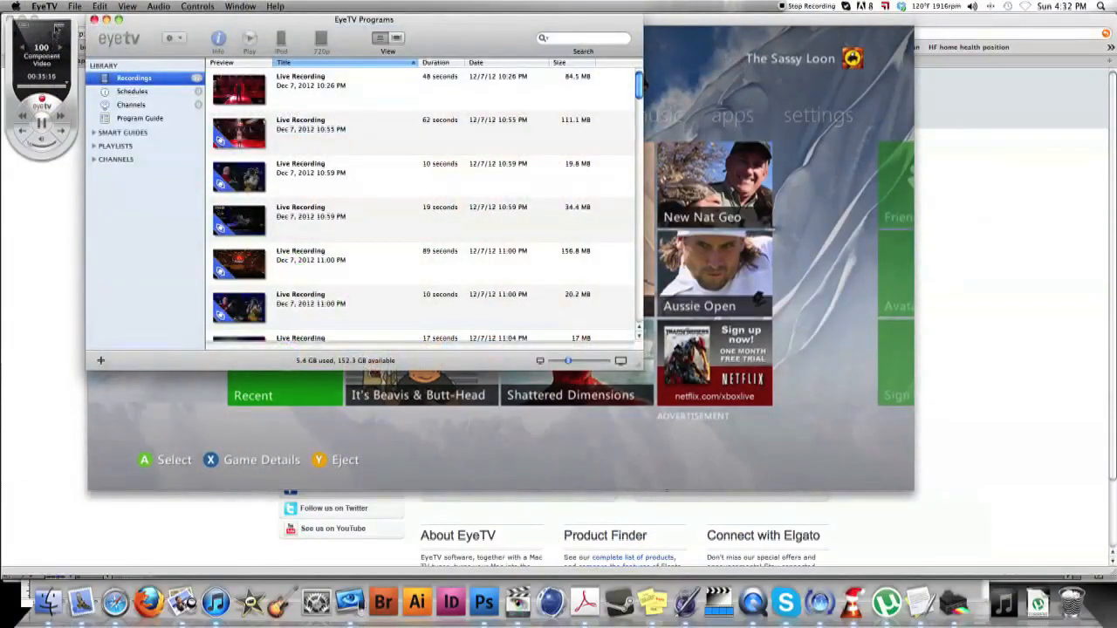
scroll(down, 3)
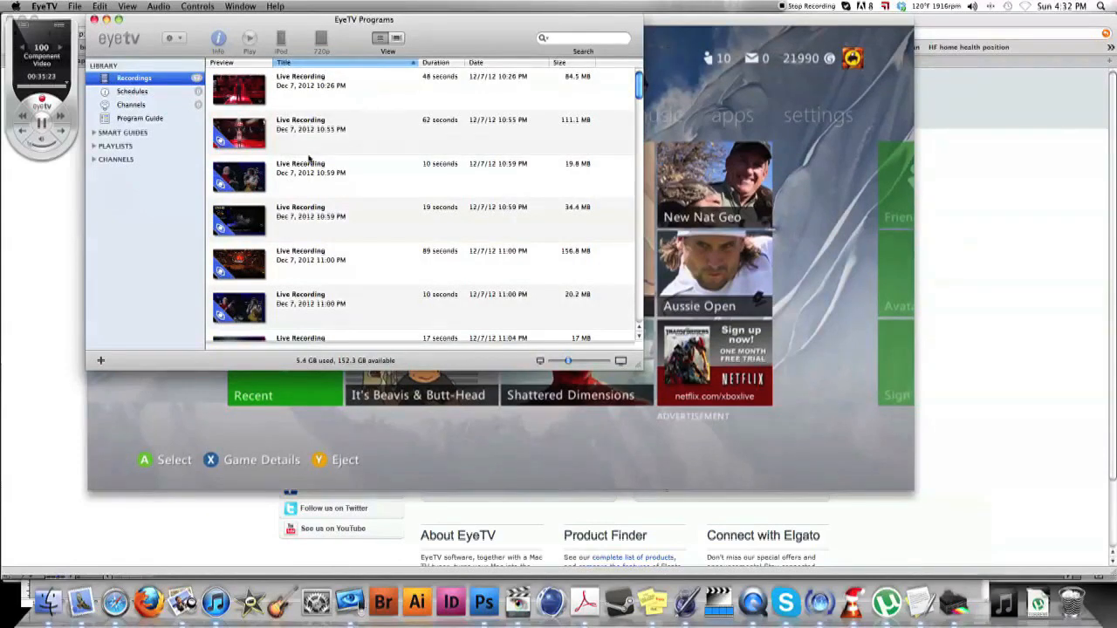
mouse_move(445, 230)
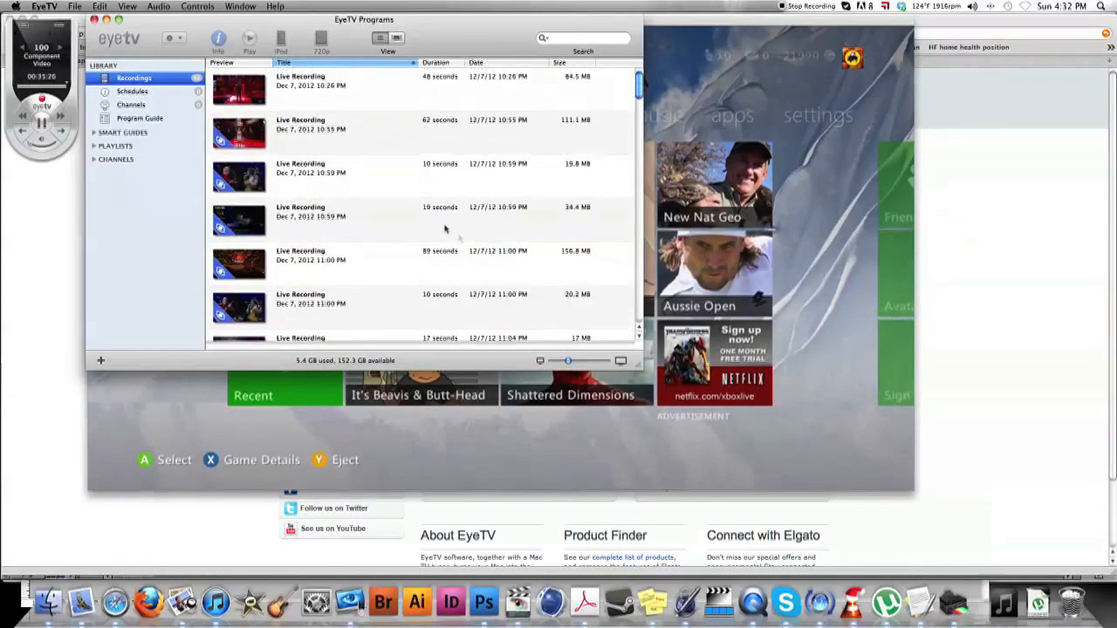